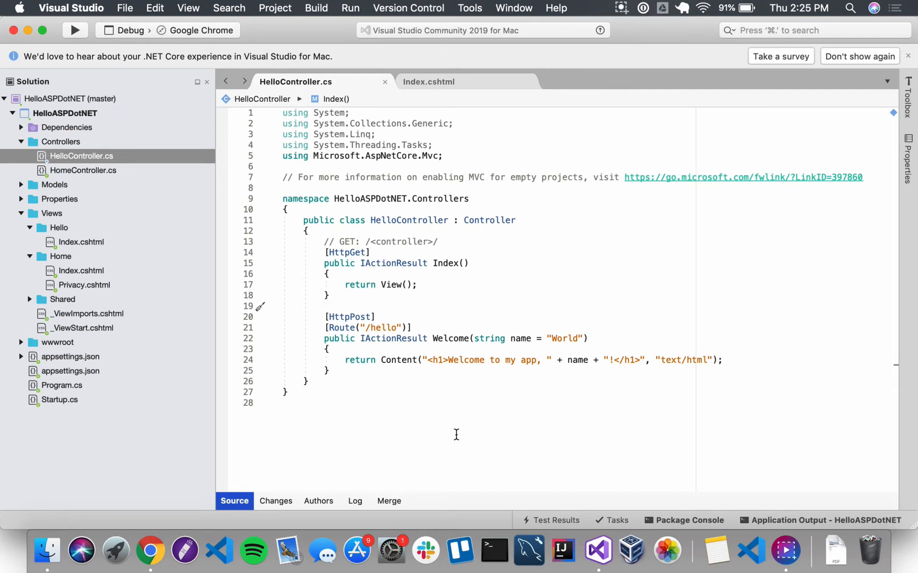
pyautogui.moveTo(444, 430)
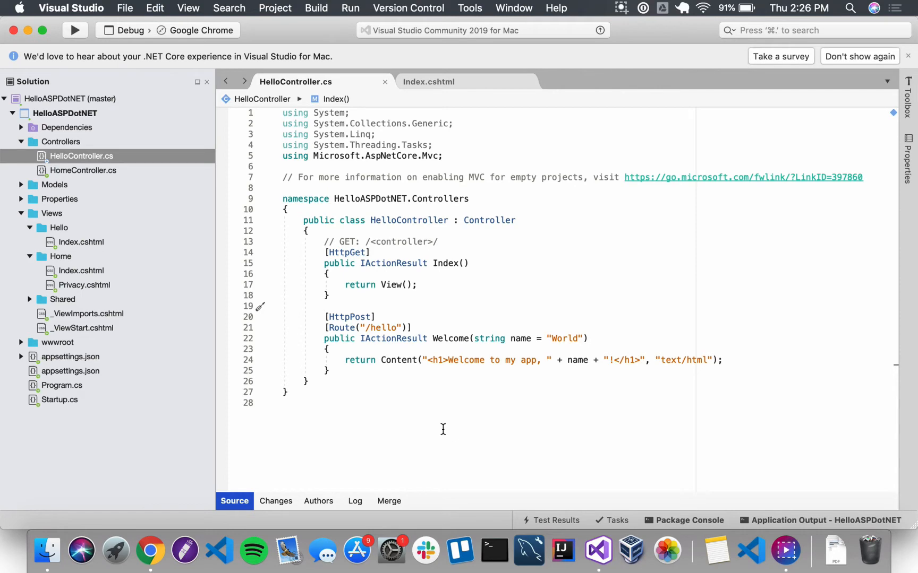
# Step: Create an MVC View Page named Welcome in the Views/Hello folder via Add > New File
pyautogui.rightClick(58, 228)
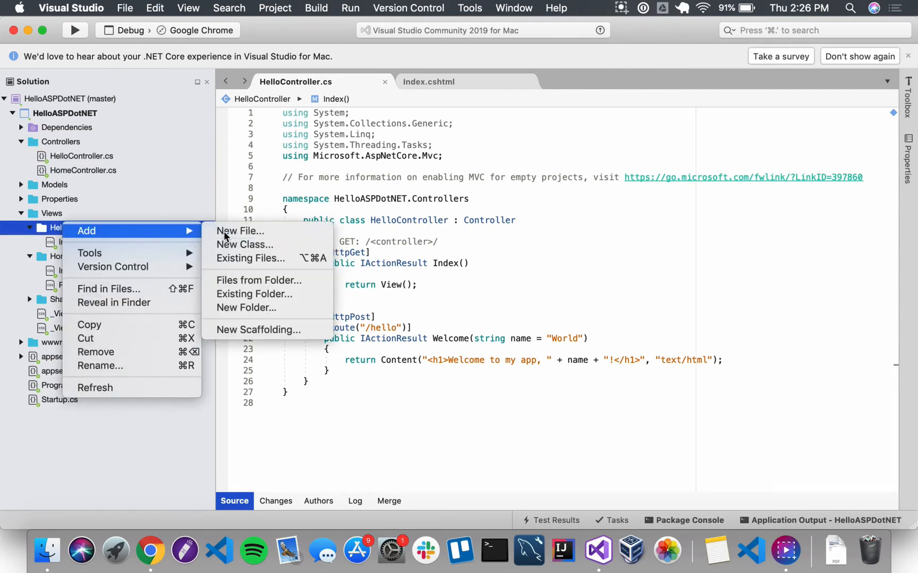
pyautogui.click(240, 230)
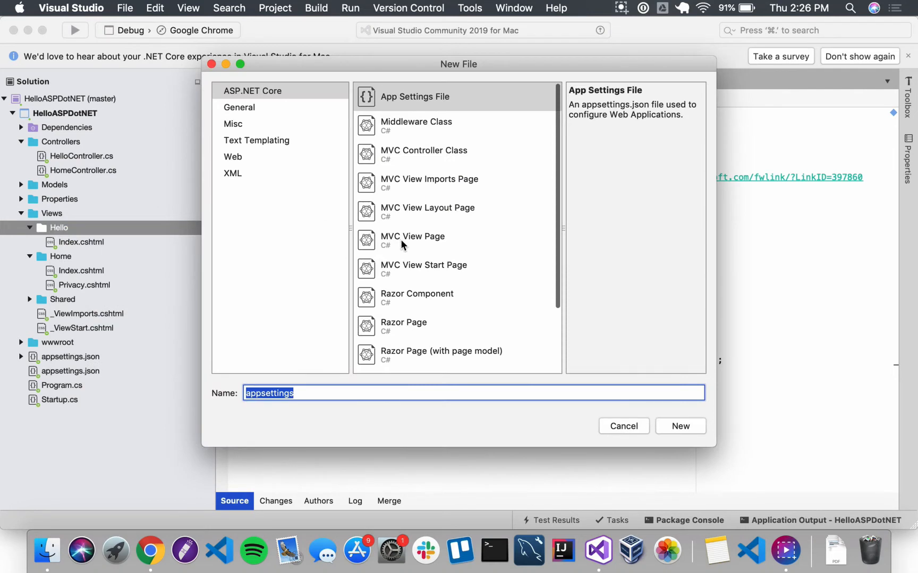
pyautogui.click(412, 240)
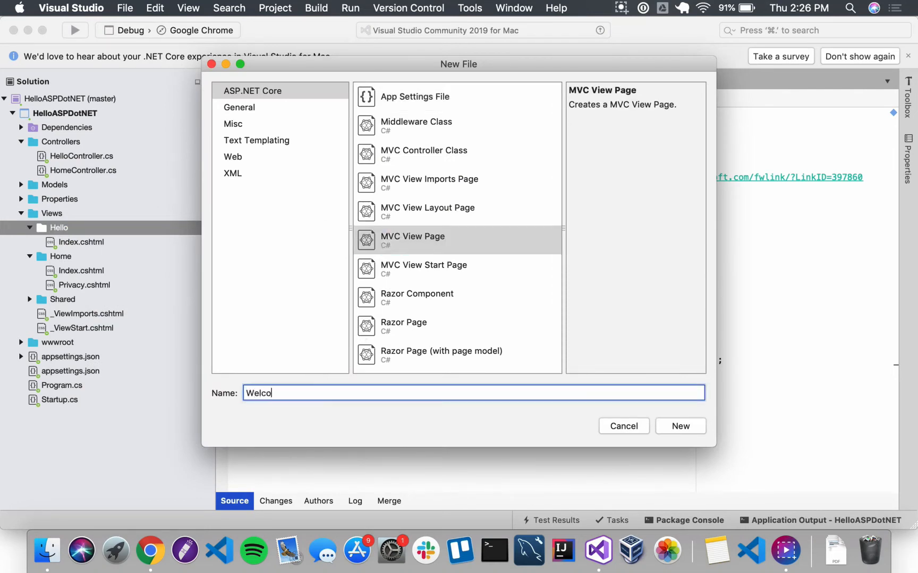
pyautogui.write('me')
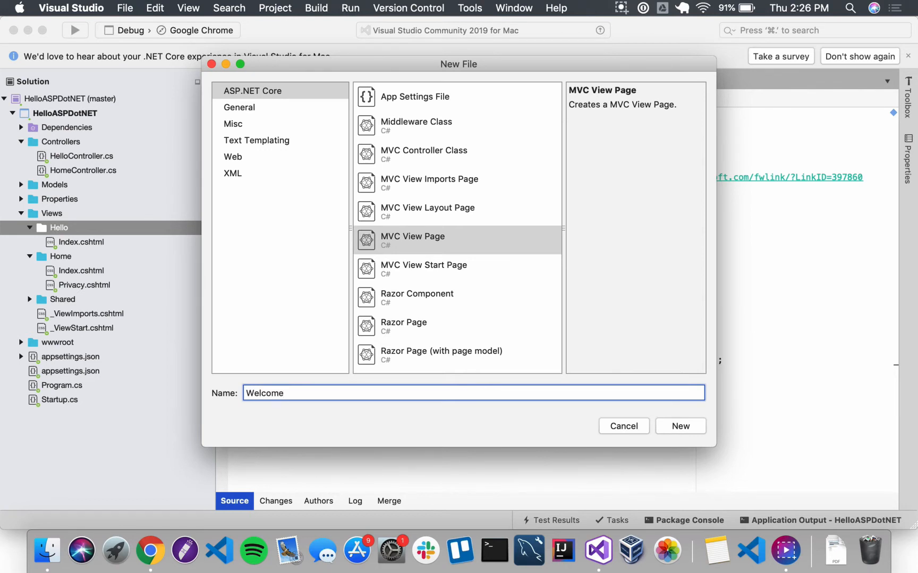
pyautogui.click(680, 425)
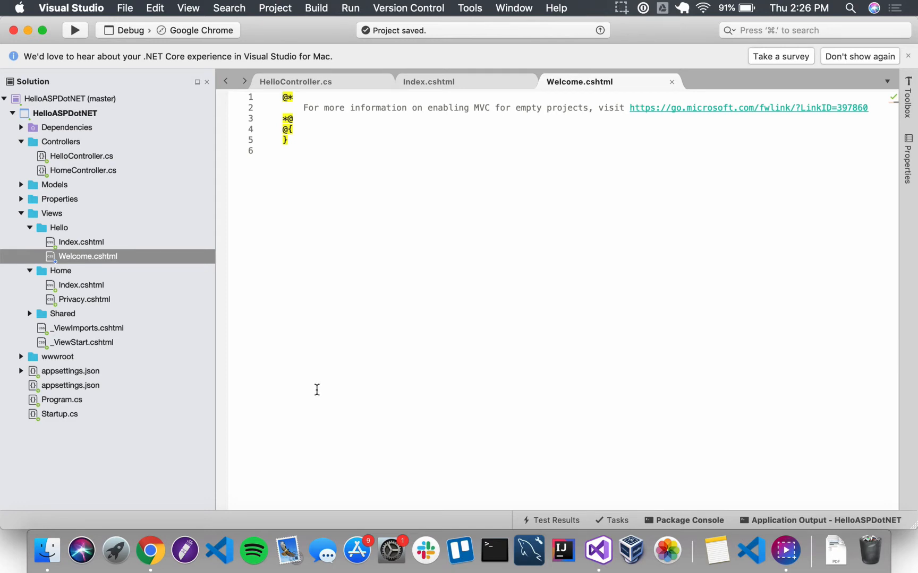
pyautogui.moveTo(307, 204)
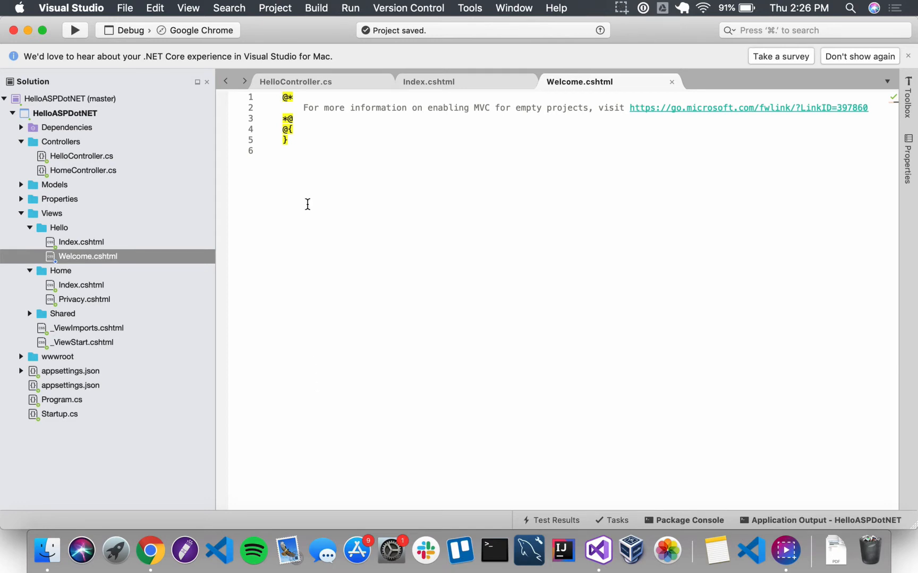
# Step: In HelloController.cs, replace the return Content line with ViewBag.person = name; and return View();
pyautogui.click(296, 81)
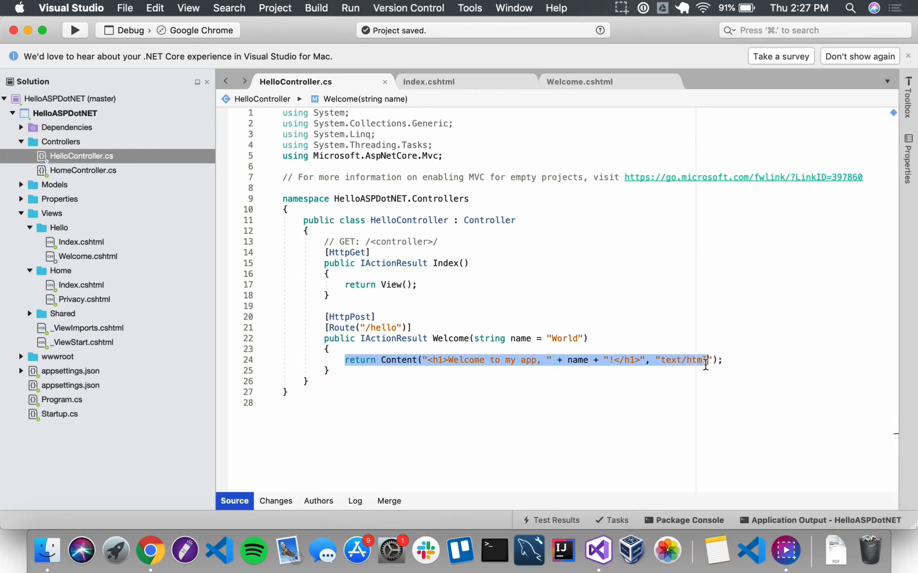
pyautogui.press('Delete')
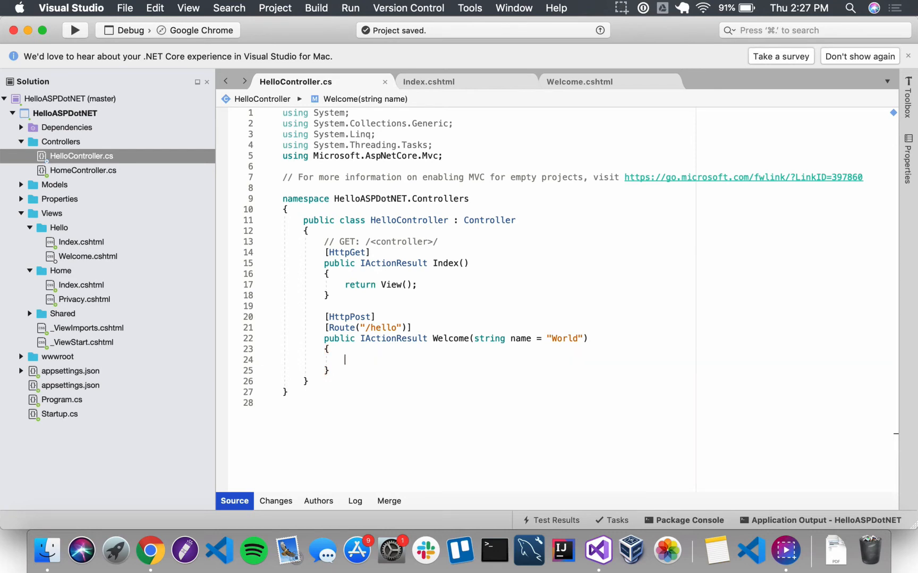
pyautogui.write('ViewBag')
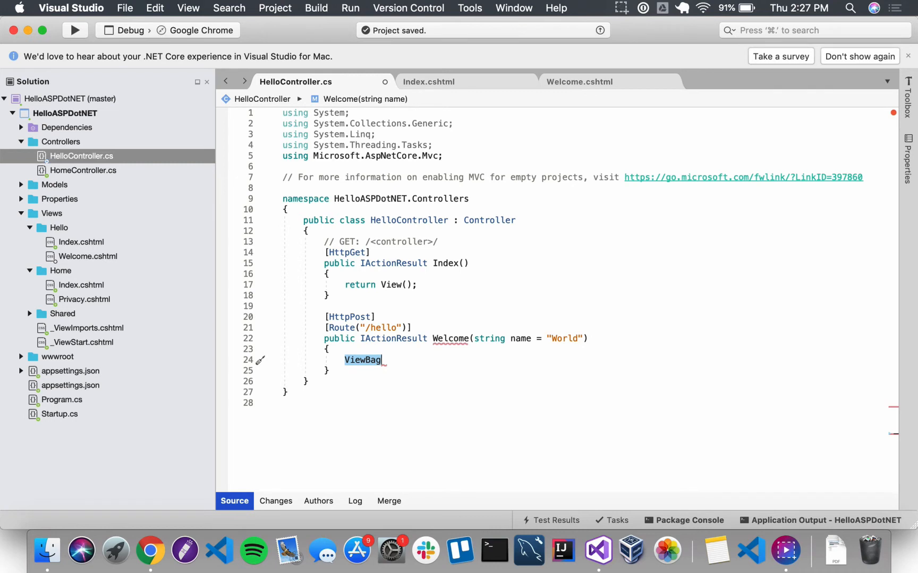
pyautogui.write('.')
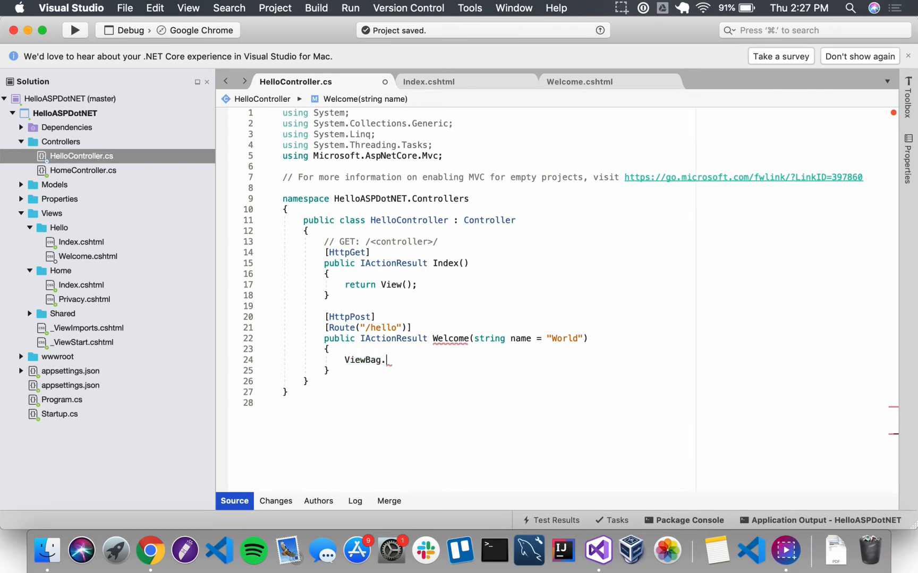
pyautogui.write('person')
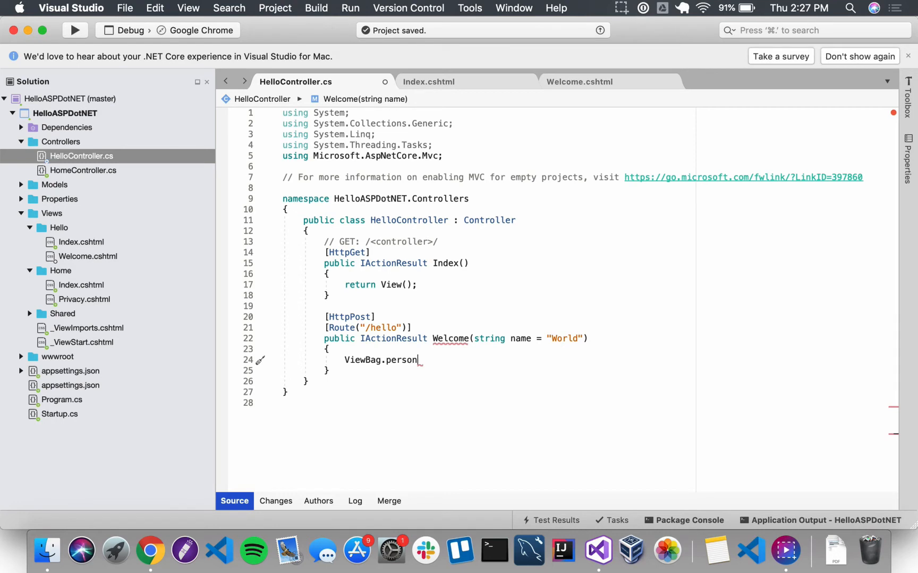
pyautogui.write('= name;')
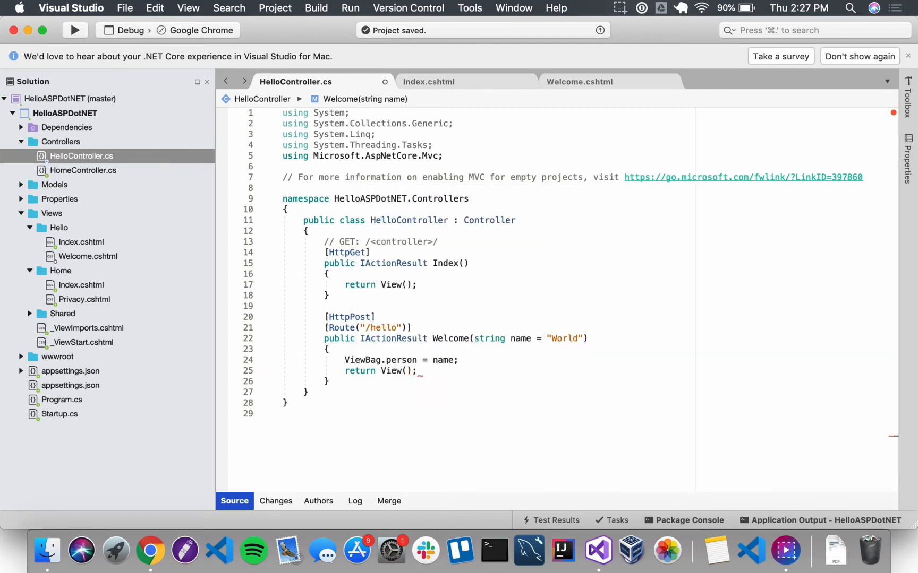
pyautogui.doubleClick(359, 370)
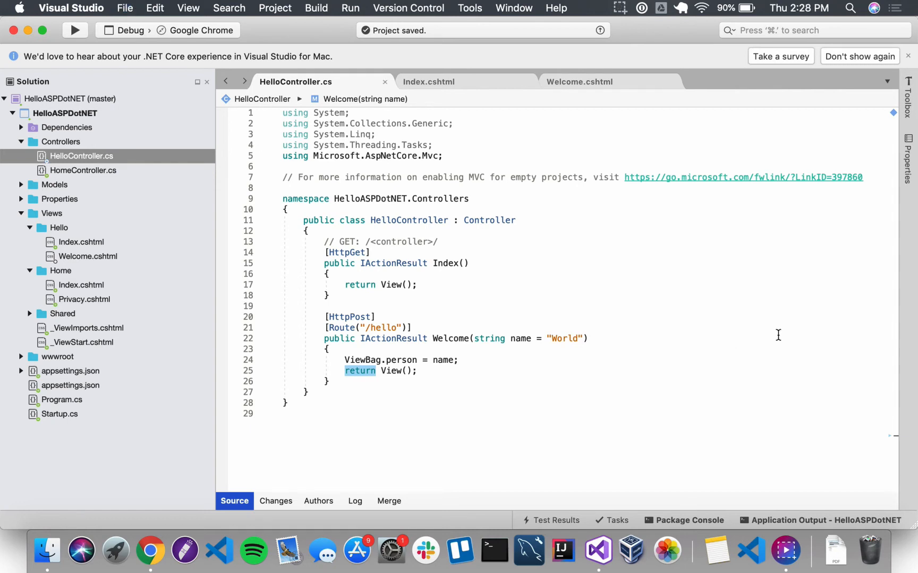
pyautogui.click(579, 82)
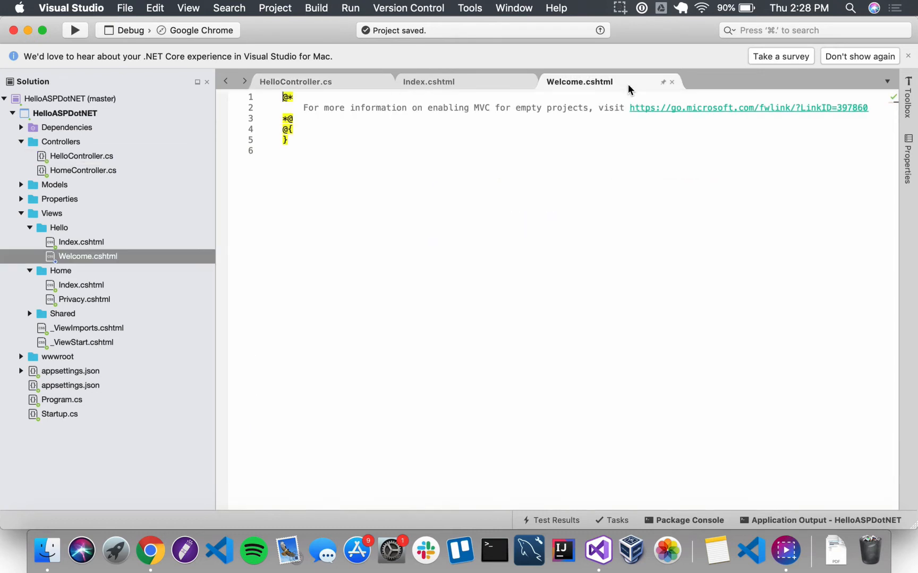
pyautogui.press('Return')
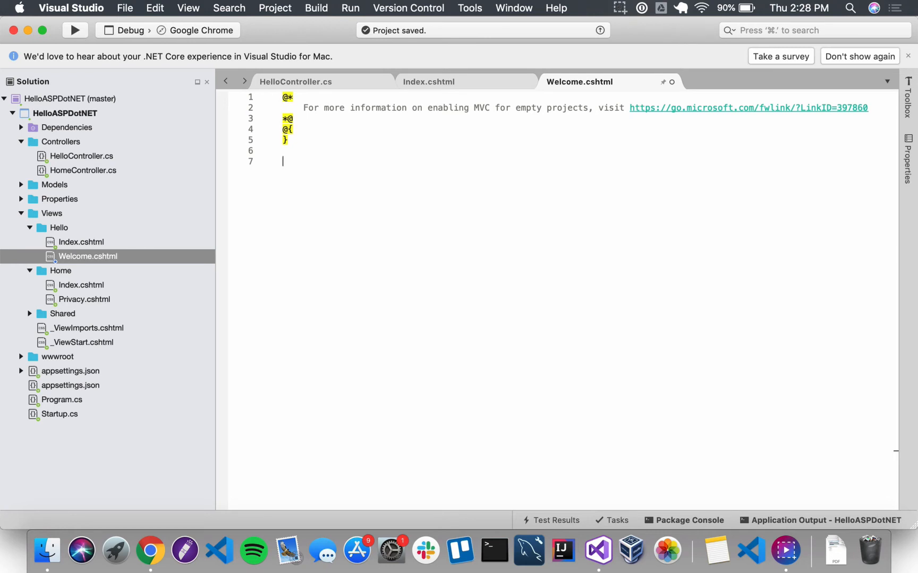
pyautogui.write('@if (')
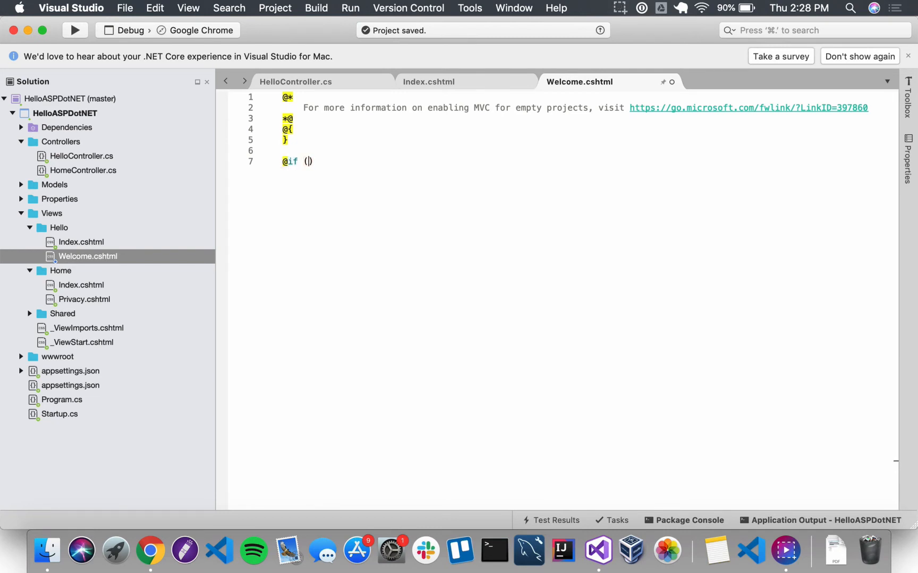
pyautogui.write('ViewBag')
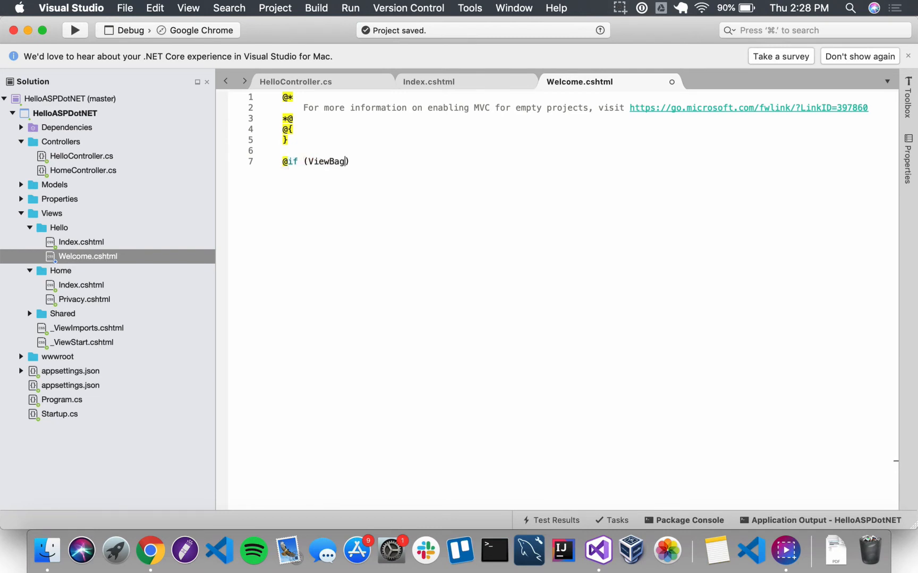
pyautogui.write('.')
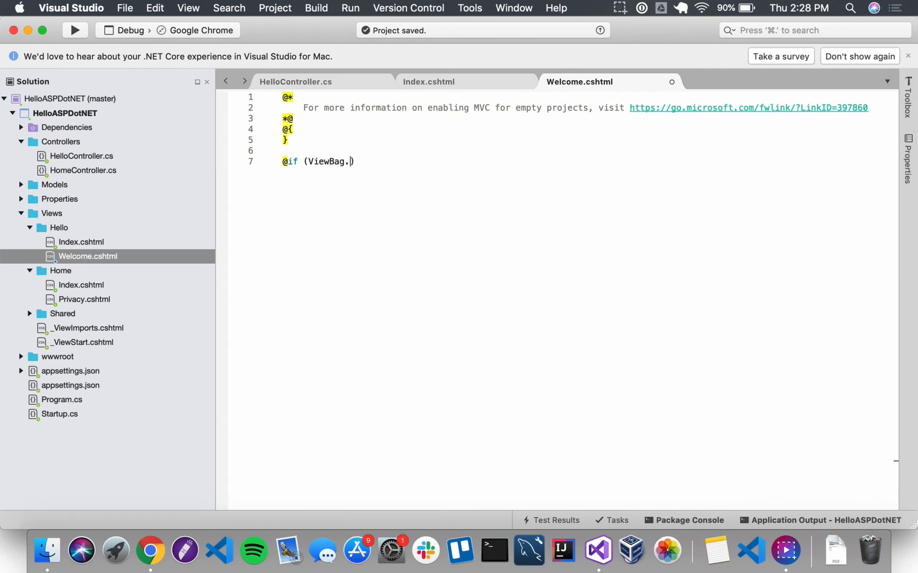
pyautogui.write('person ==')
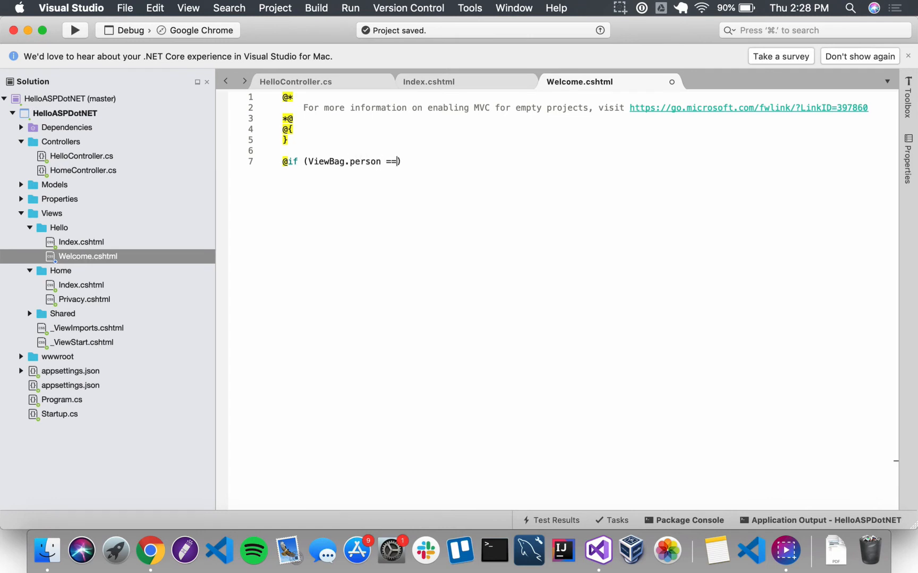
pyautogui.write('null ||')
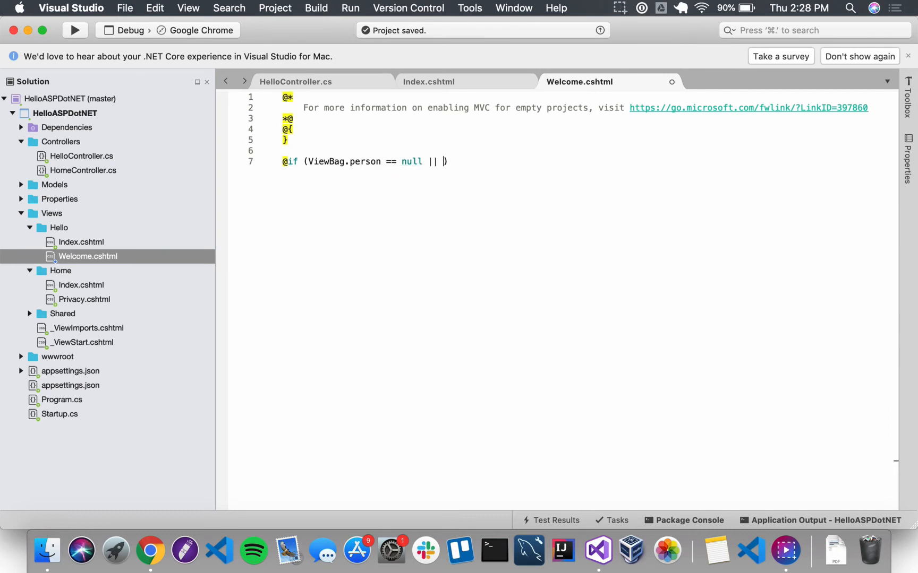
pyautogui.write('ViewBag.')
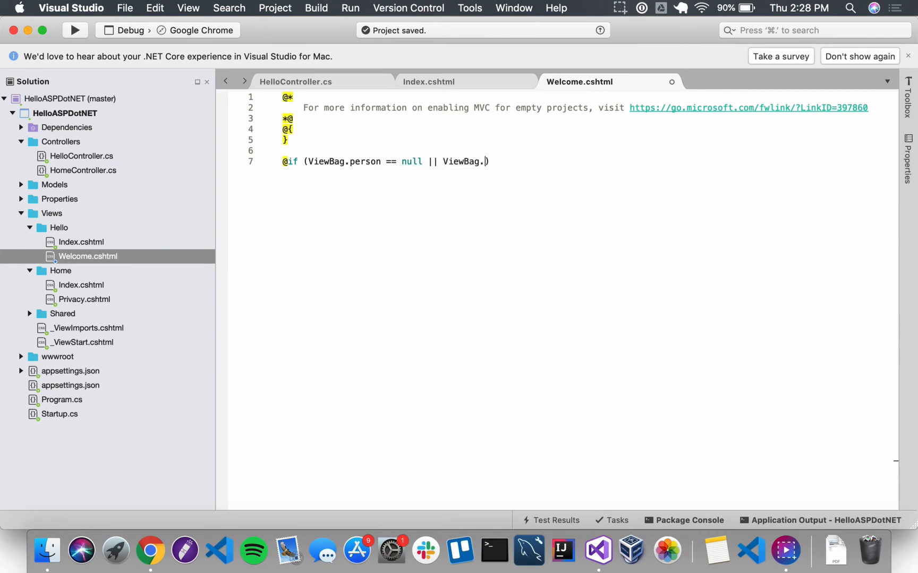
pyautogui.write('person ==')
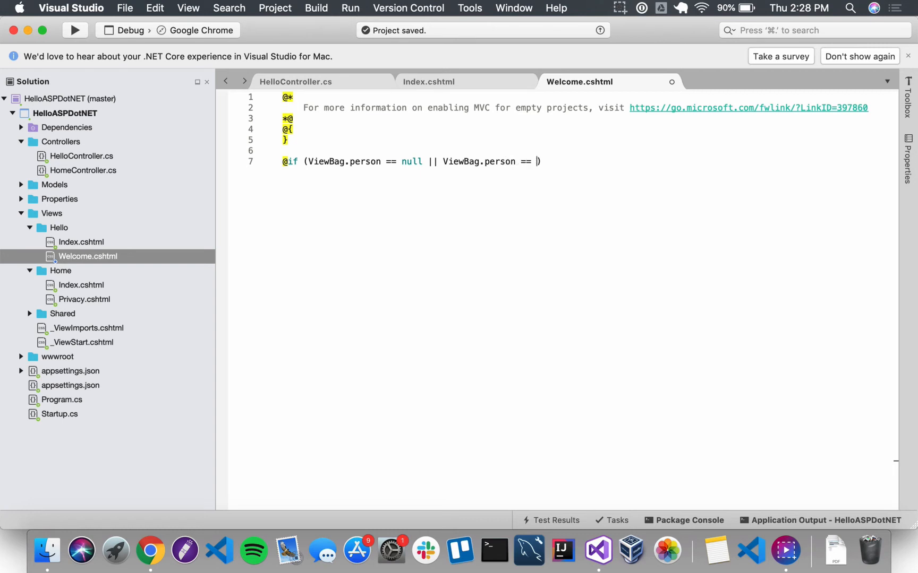
pyautogui.write('""')
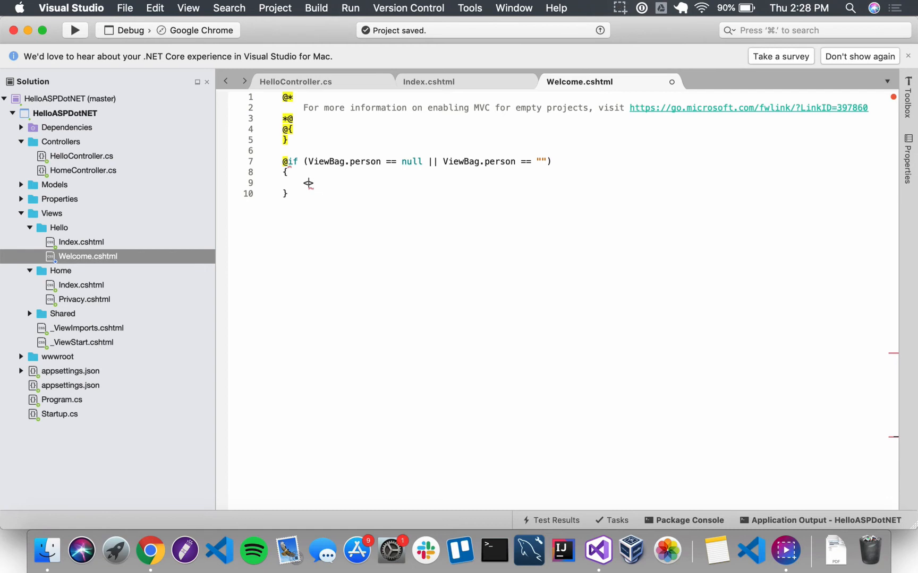
# Step: Inside the if braces add <h1>Welcome World!</h1> and start a line after the block
pyautogui.write('<h1>W')
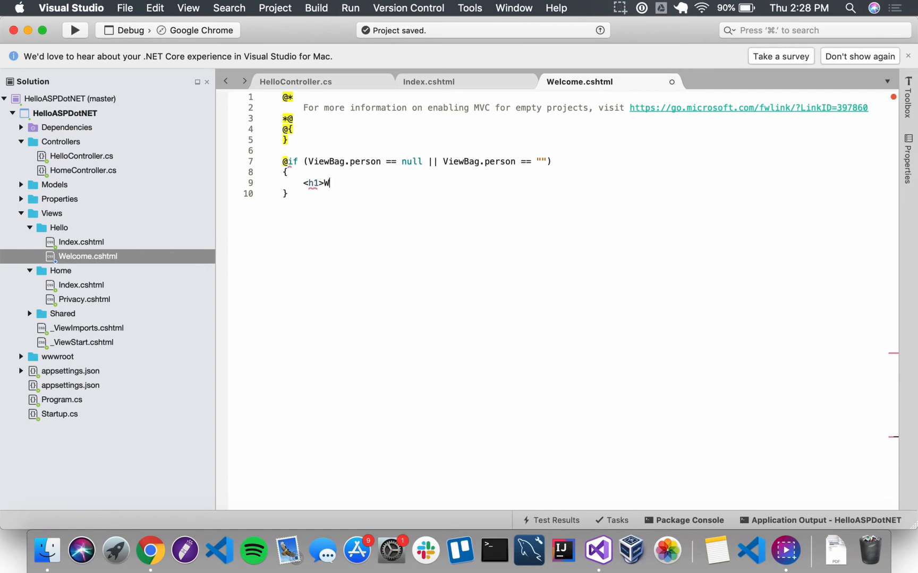
pyautogui.write('elcome Worl')
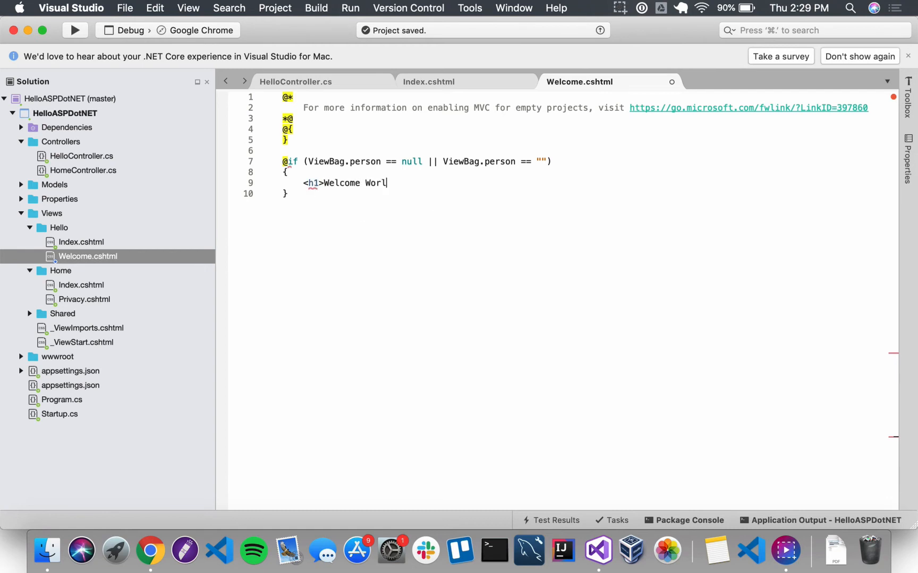
pyautogui.write('d!')
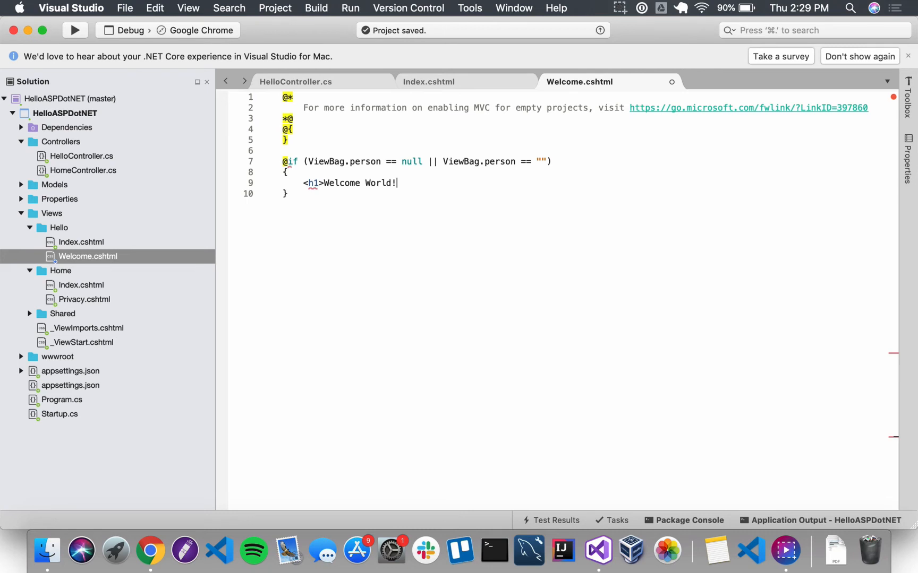
pyautogui.write('</h1>')
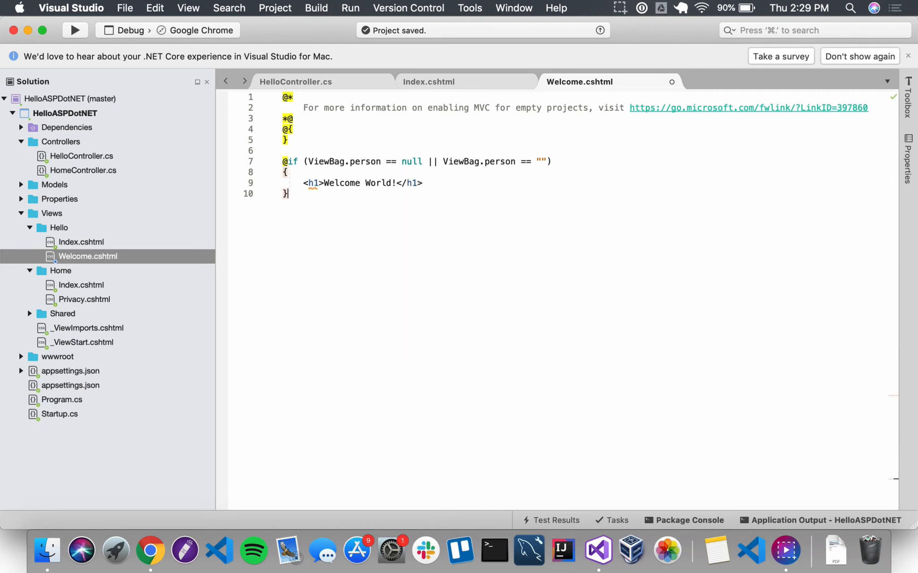
pyautogui.press('Return')
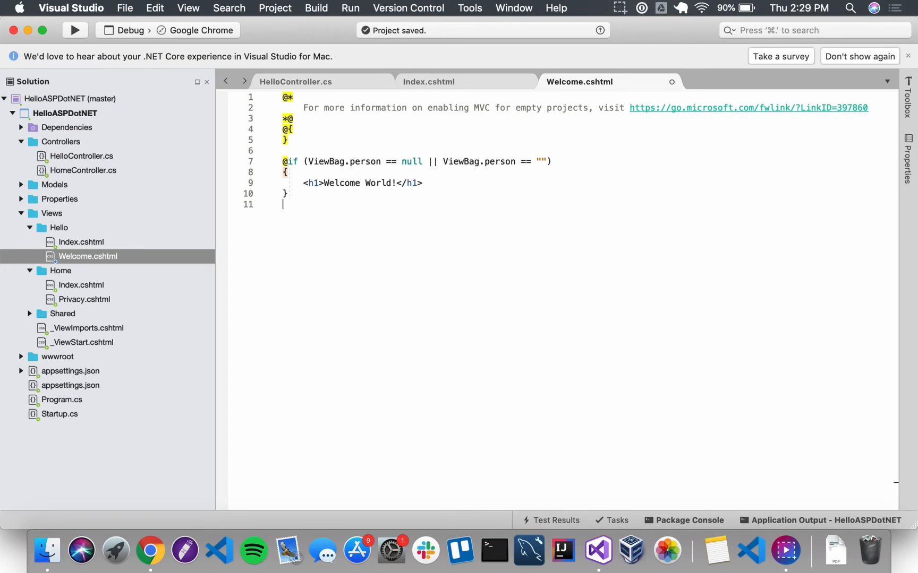
pyautogui.write('else')
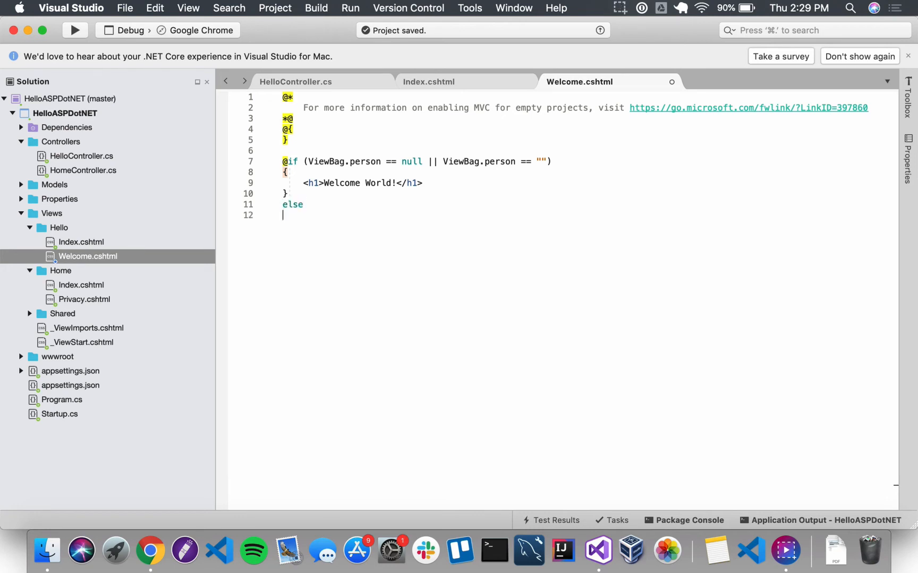
pyautogui.write('{')
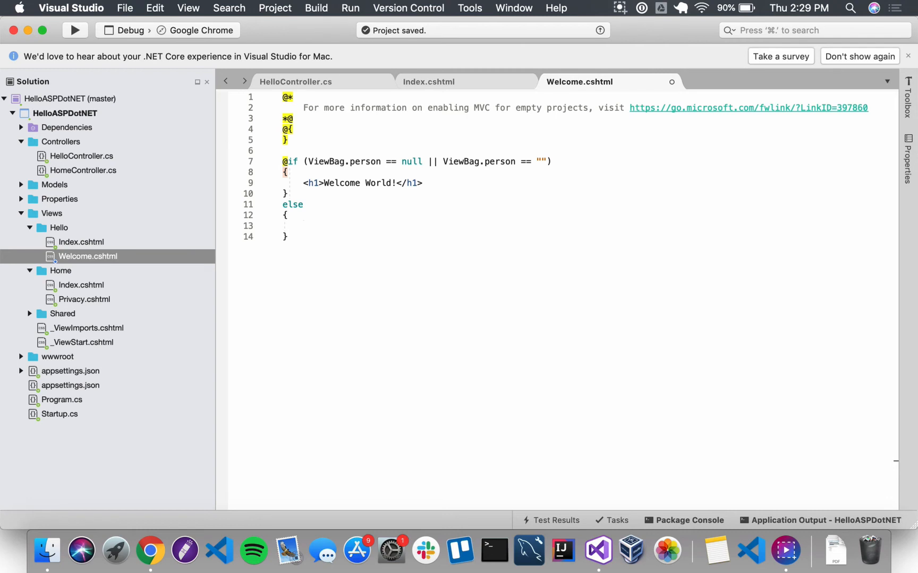
pyautogui.write('<h>')
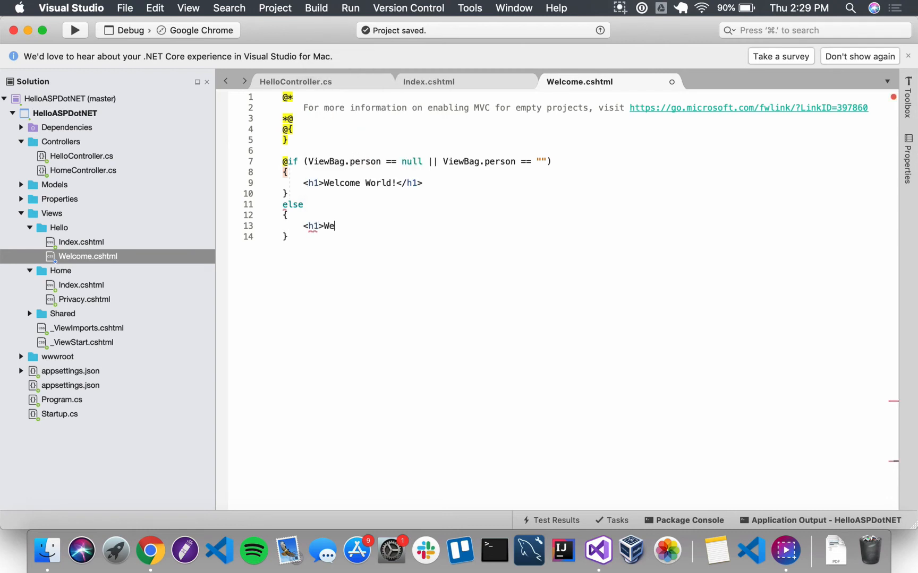
pyautogui.write('lcome @')
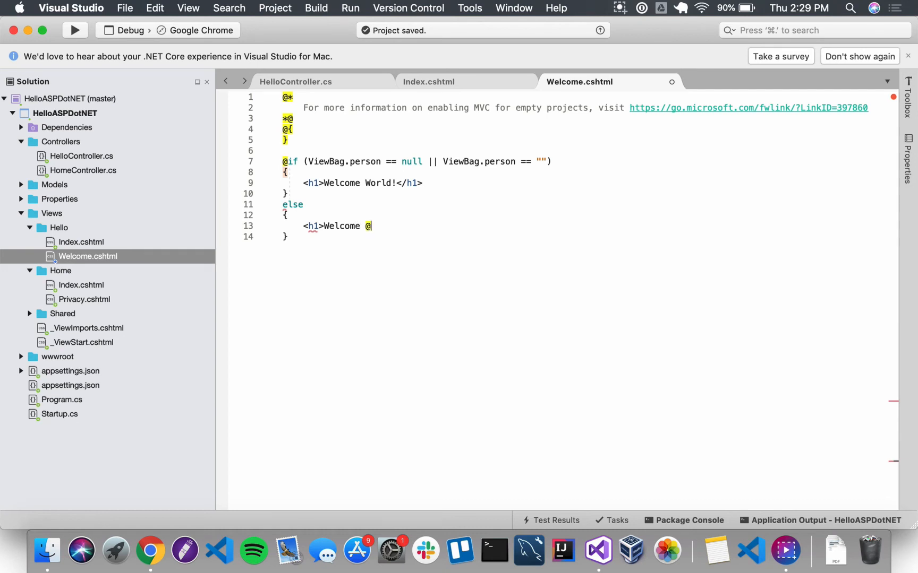
pyautogui.write('@')
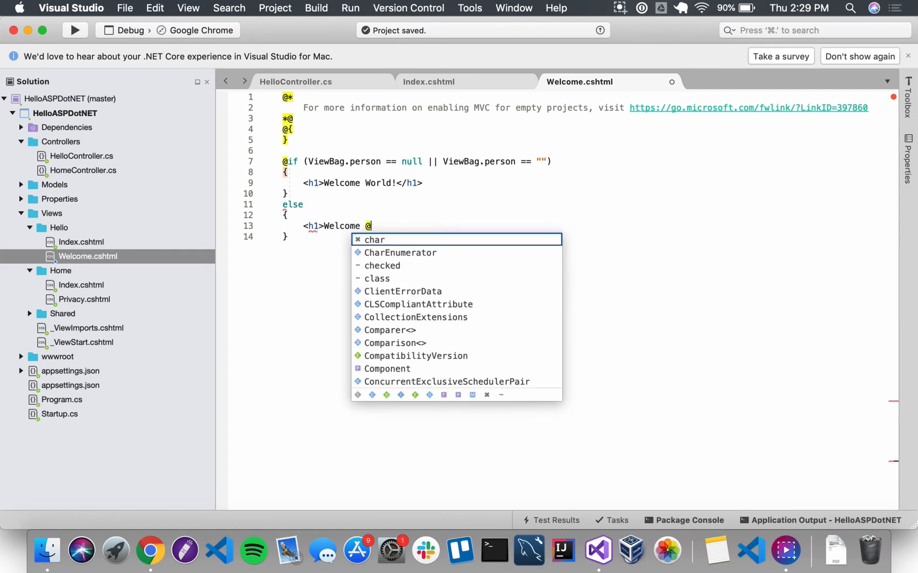
pyautogui.write('ViewBag')
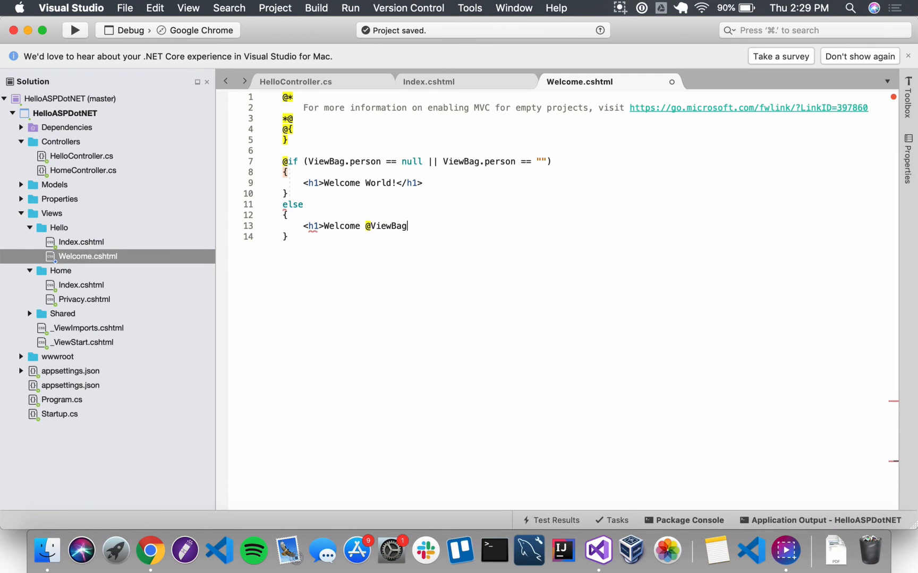
pyautogui.write('.perso')
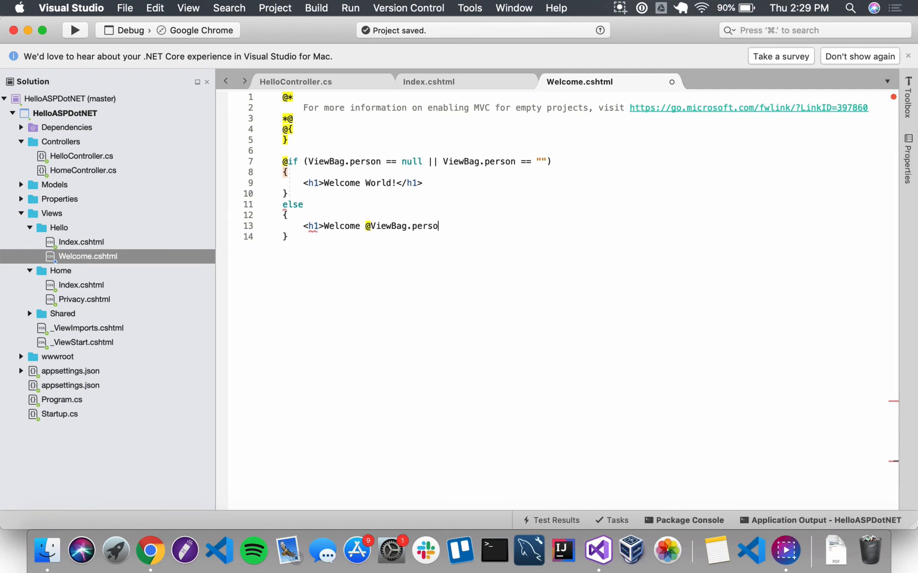
pyautogui.write('n!')
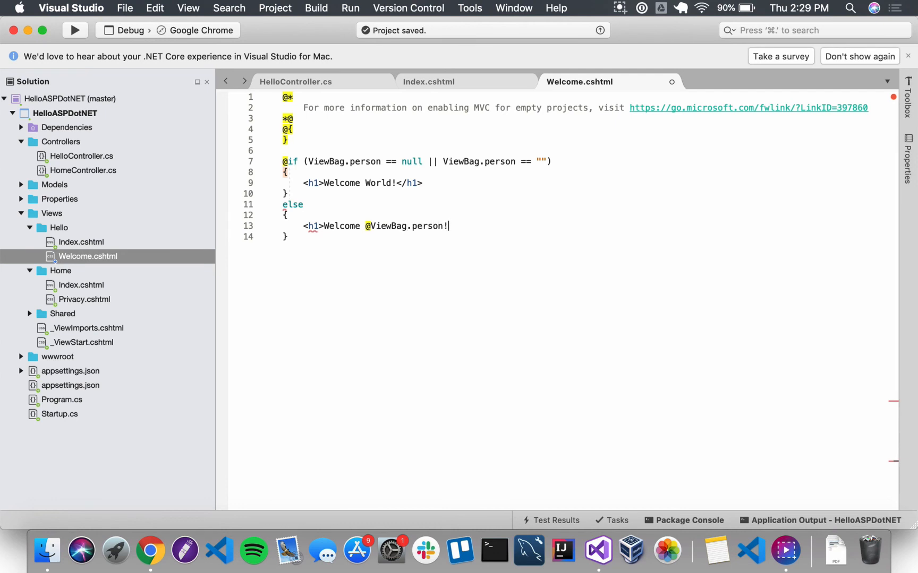
pyautogui.write('</h1>')
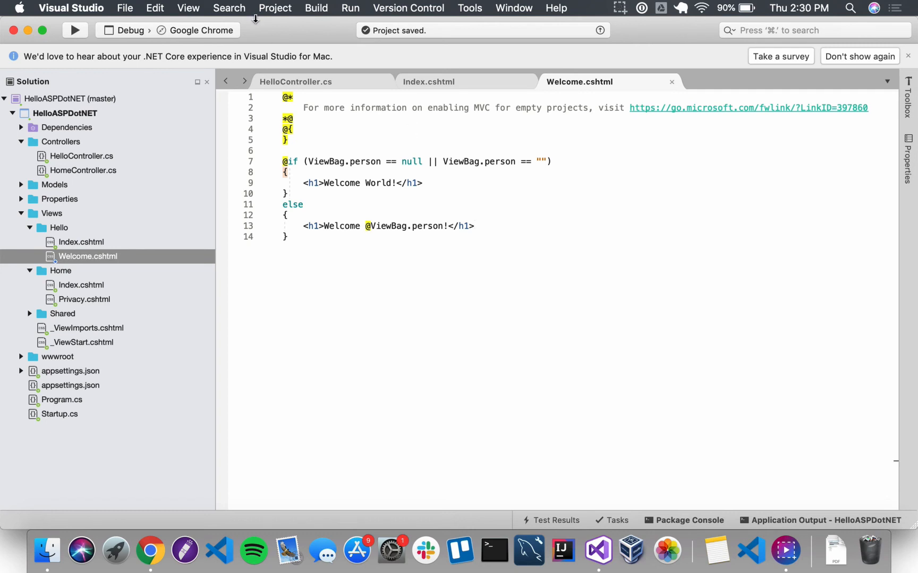
# Step: Launch the app so Chrome loads localhost:5001, then begin editing the URL
pyautogui.click(75, 30)
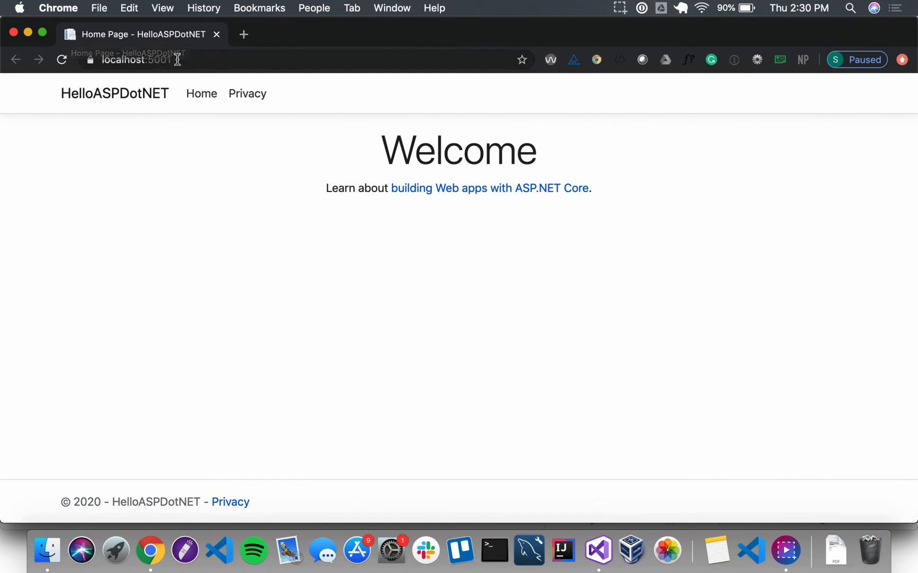
pyautogui.click(175, 60)
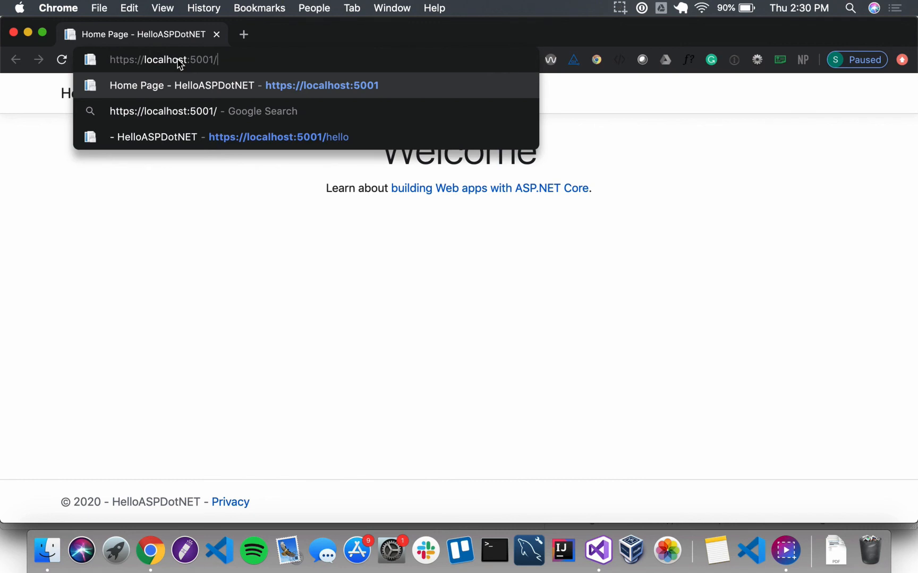